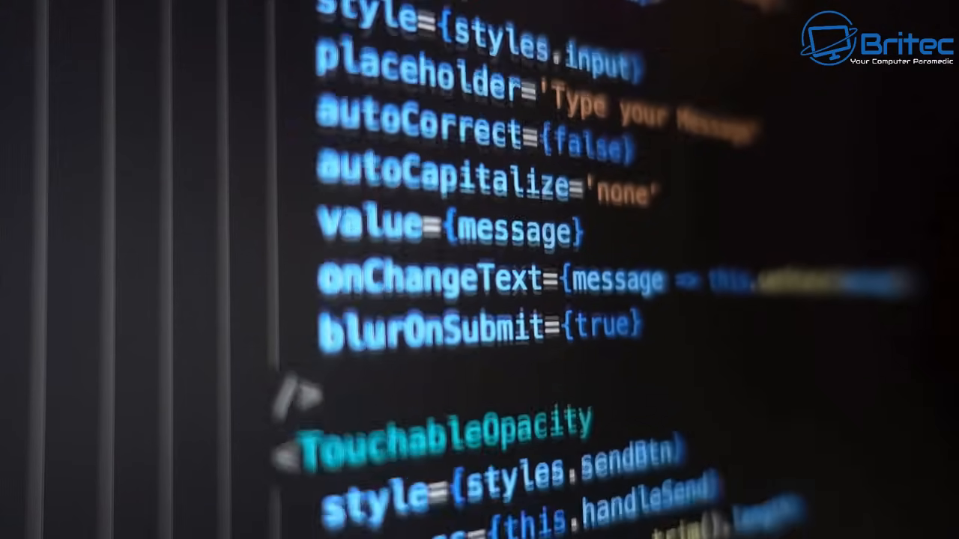
Scroll the Device Manager tree down to the expanded Network adapters listing the Realtek Gaming 2.5GbE controller
{"action": "scroll", "scroll_direction": "down", "scroll_amount": 3}
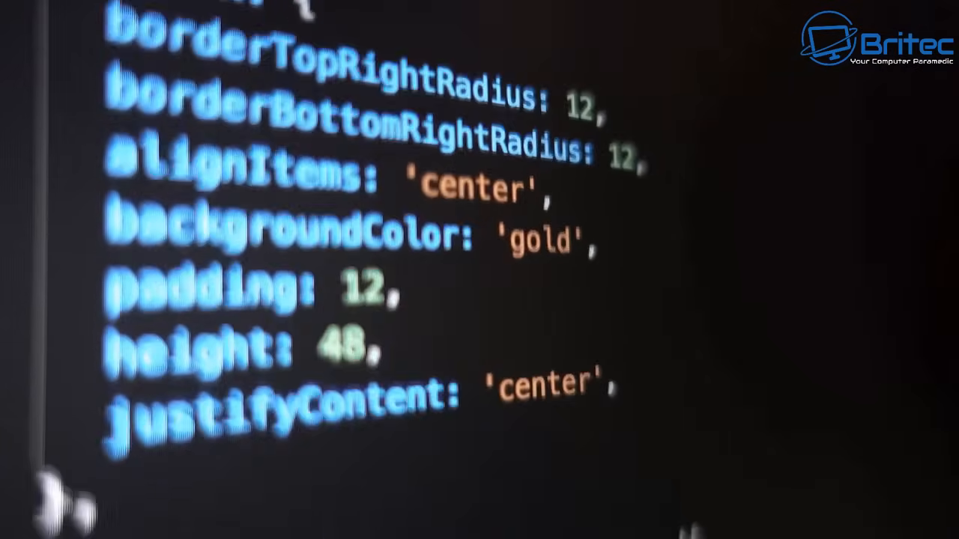
{"action": "scroll", "scroll_direction": "down", "scroll_amount": 3}
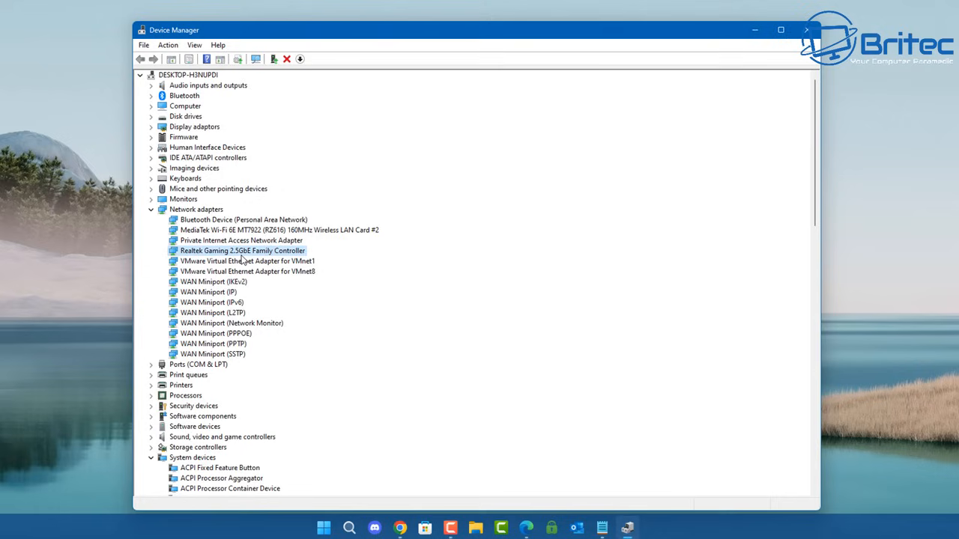
{"action": "right_click", "coordinate": [242, 251]}
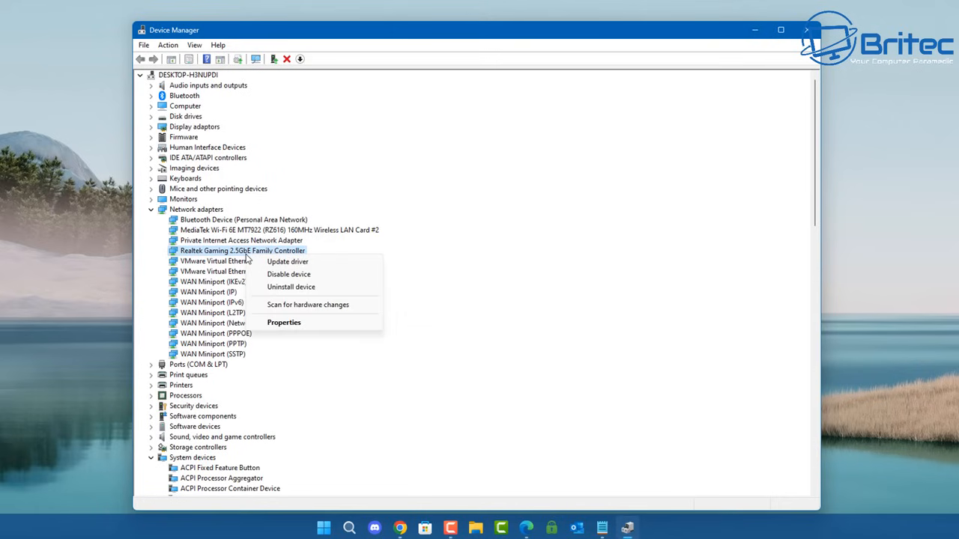
{"action": "left_click", "coordinate": [283, 323]}
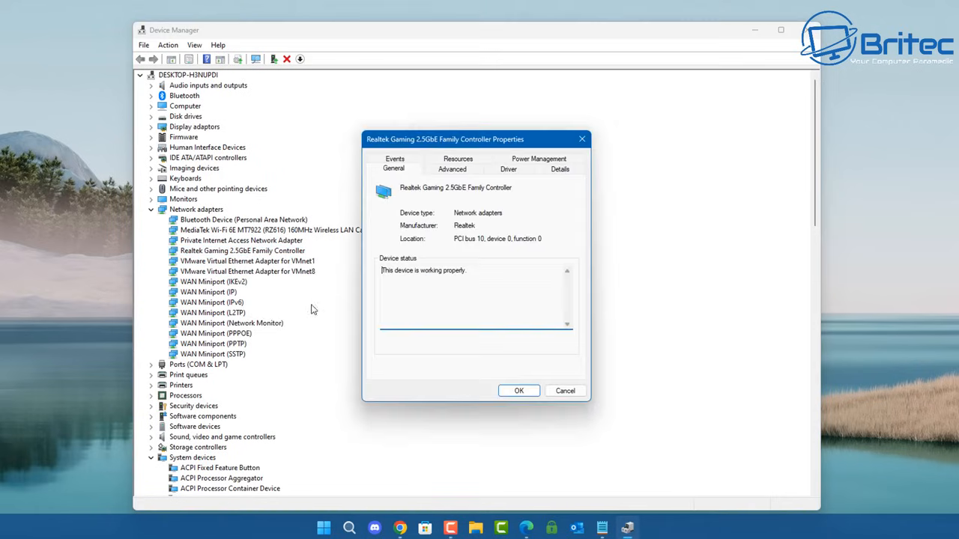
{"action": "mouse_move", "coordinate": [420, 227]}
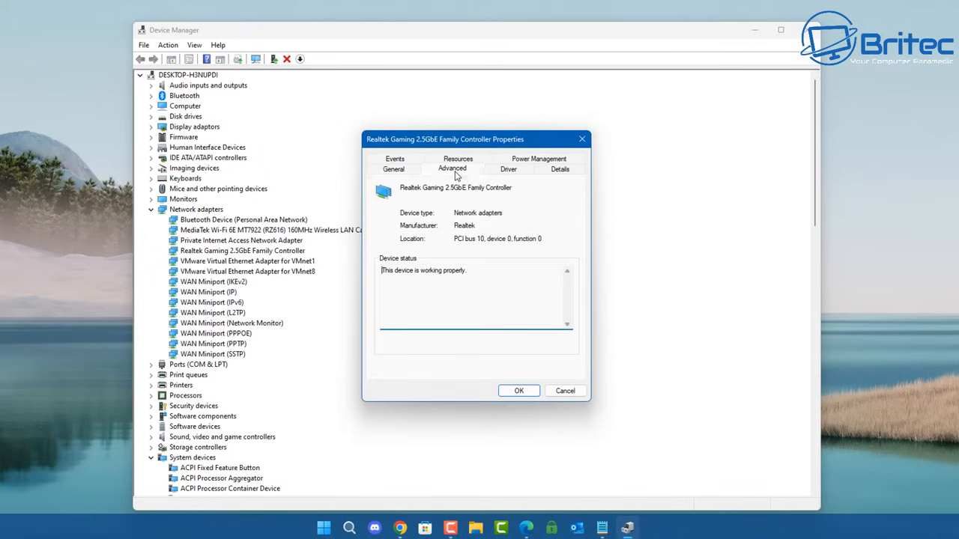
{"action": "left_click", "coordinate": [453, 168]}
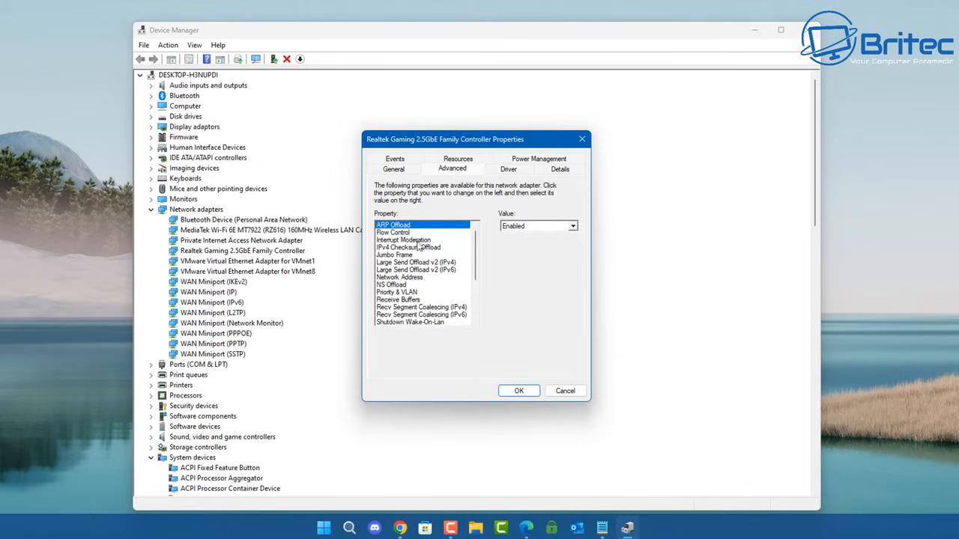
{"action": "scroll", "scroll_direction": "down", "scroll_amount": 3}
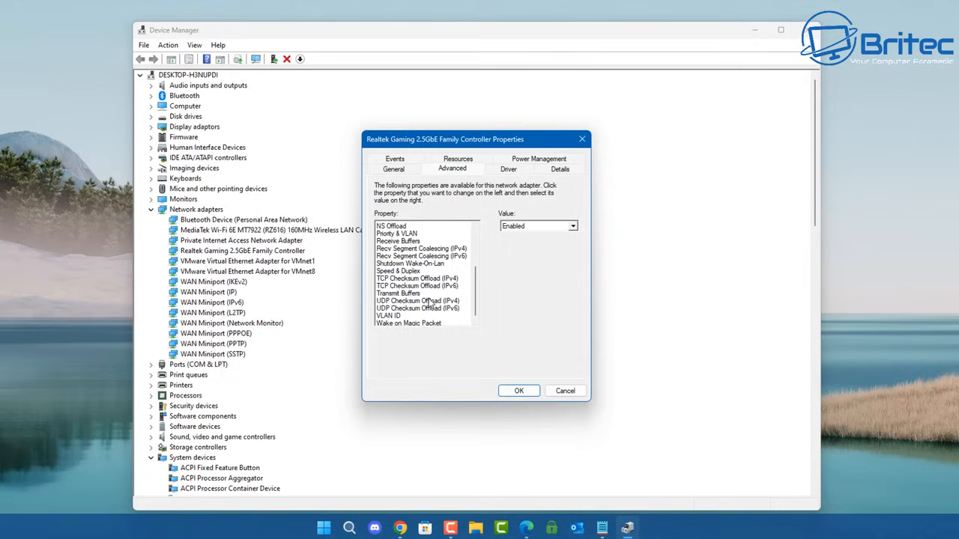
{"action": "scroll", "scroll_direction": "down", "scroll_amount": 3}
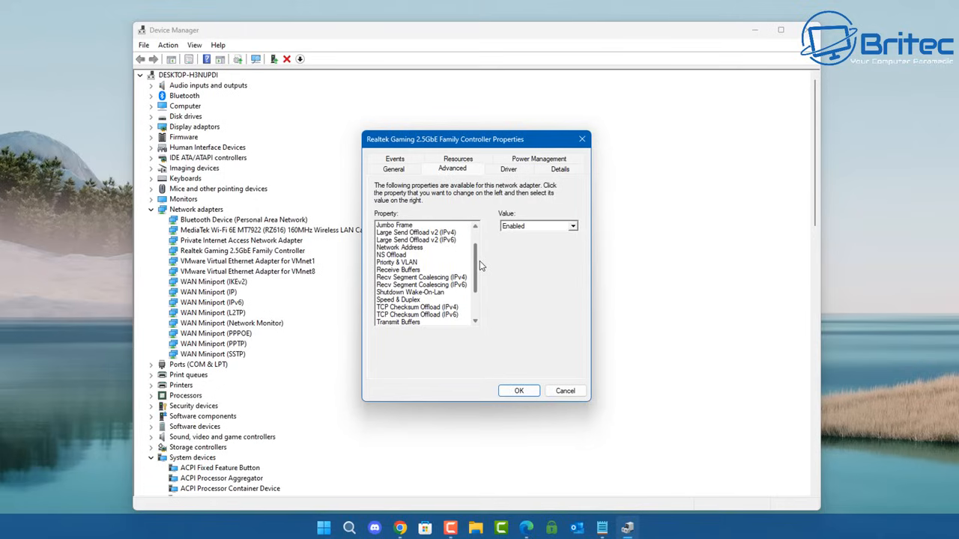
{"action": "left_click", "coordinate": [400, 248]}
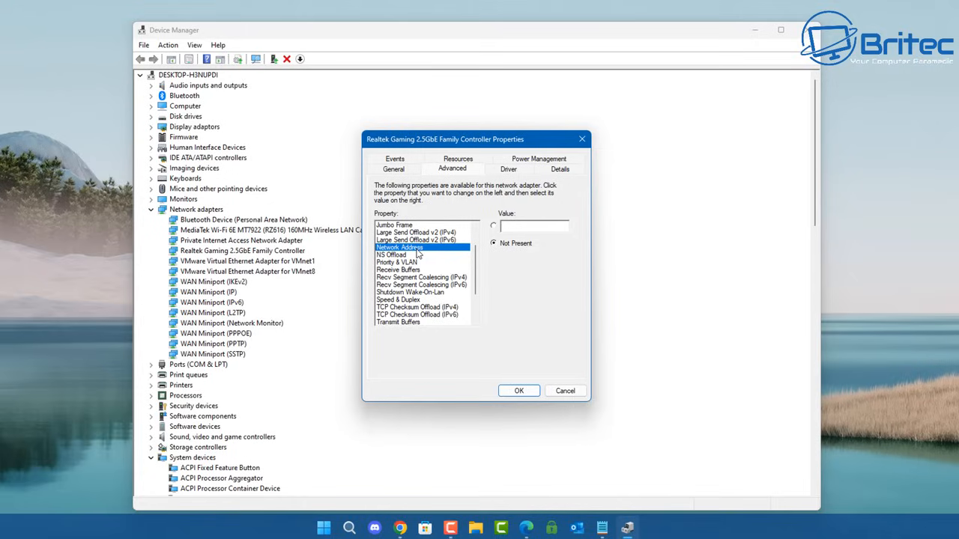
{"action": "mouse_move", "coordinate": [474, 239]}
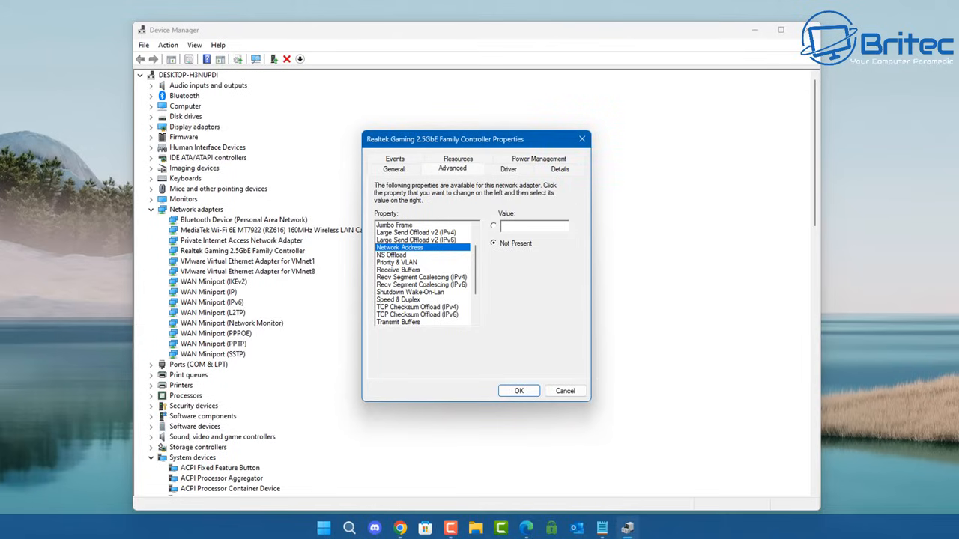
{"action": "left_click", "coordinate": [395, 168]}
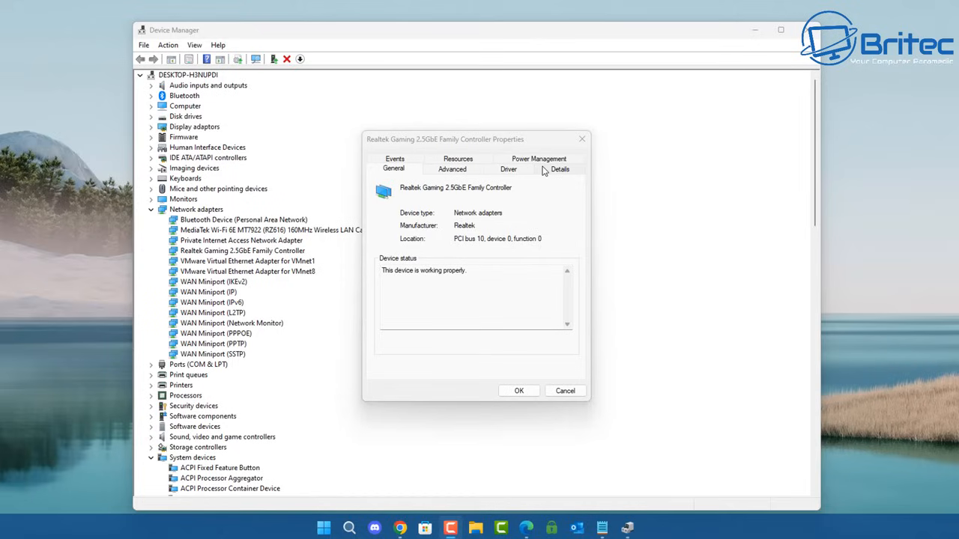
{"action": "mouse_move", "coordinate": [573, 152]}
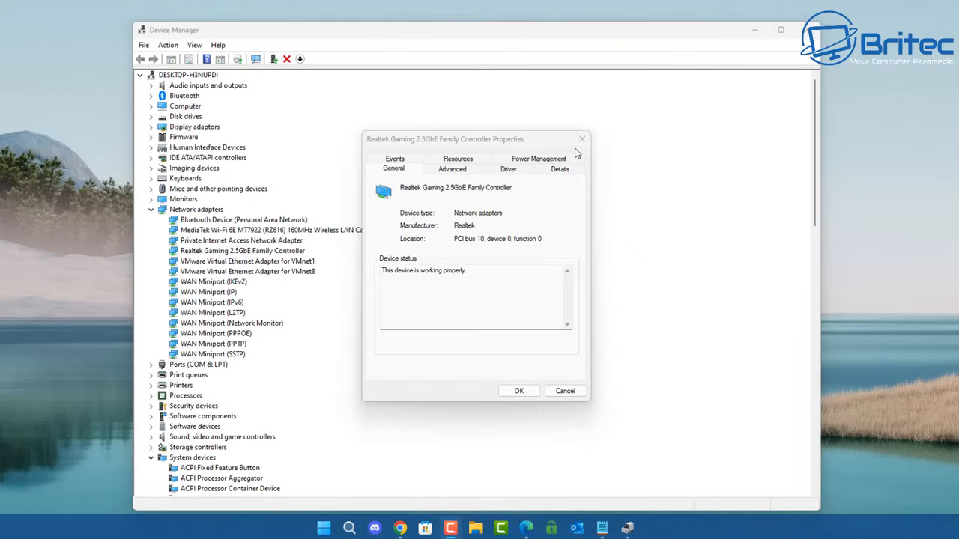
{"action": "mouse_move", "coordinate": [582, 141]}
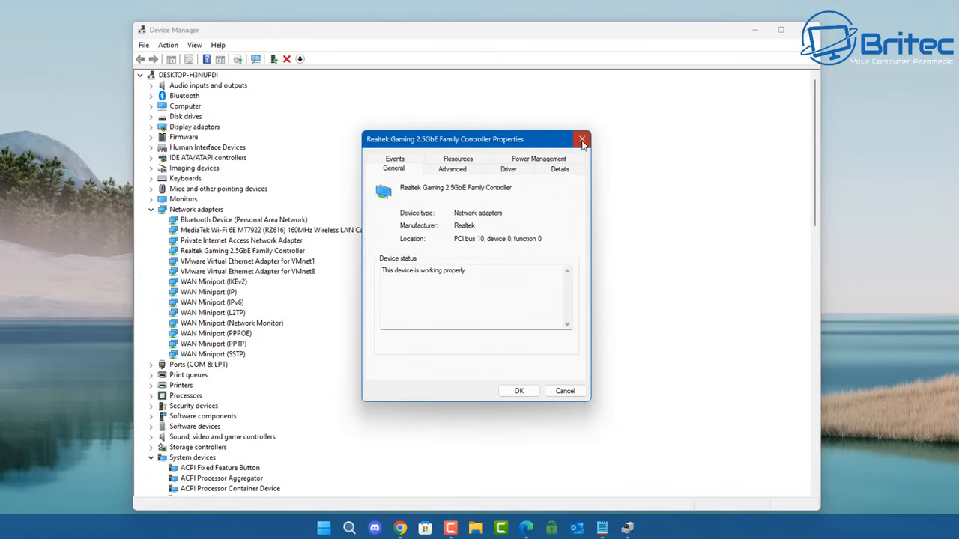
{"action": "left_click", "coordinate": [581, 140]}
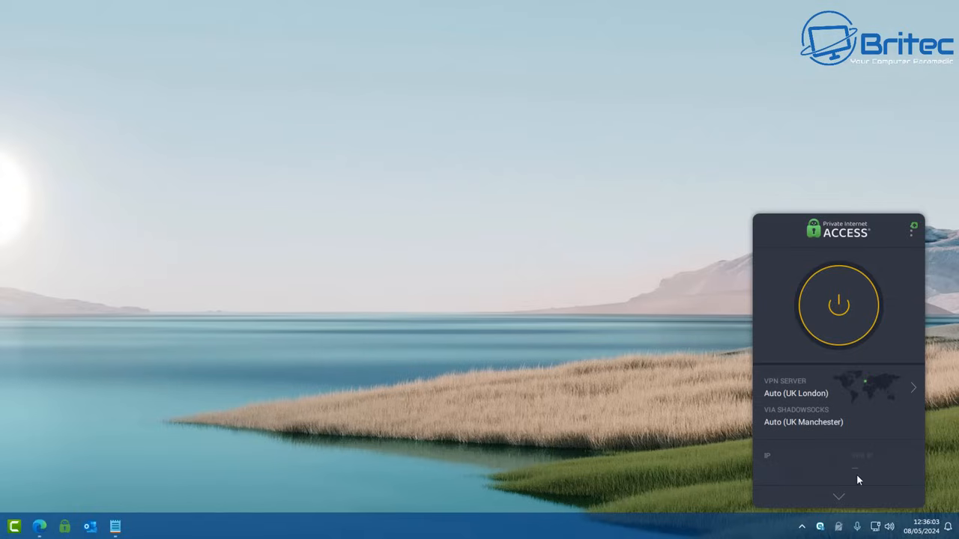
{"action": "mouse_move", "coordinate": [881, 489]}
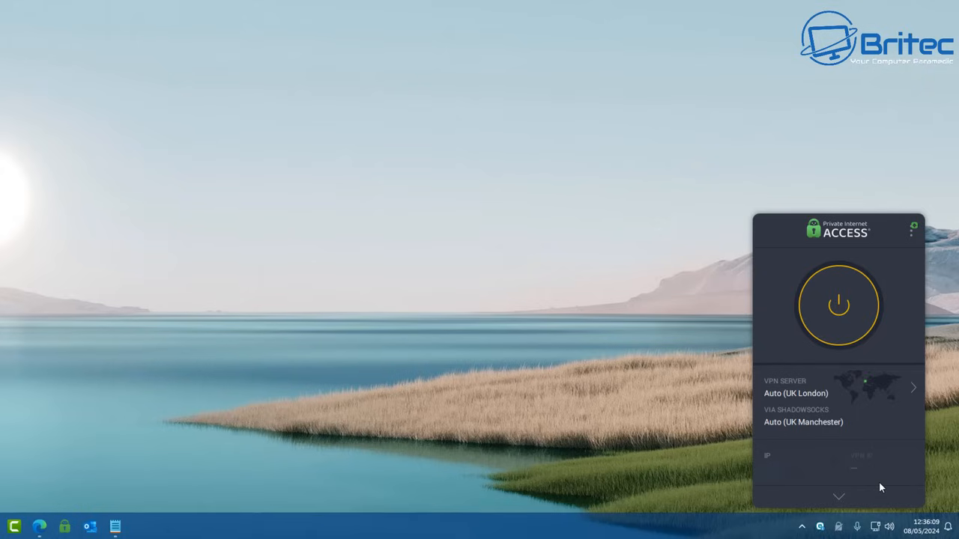
Expand the VPN Server row to list regions such as United Kingdom, Netherlands, Belgium and France
{"action": "left_click", "coordinate": [839, 397]}
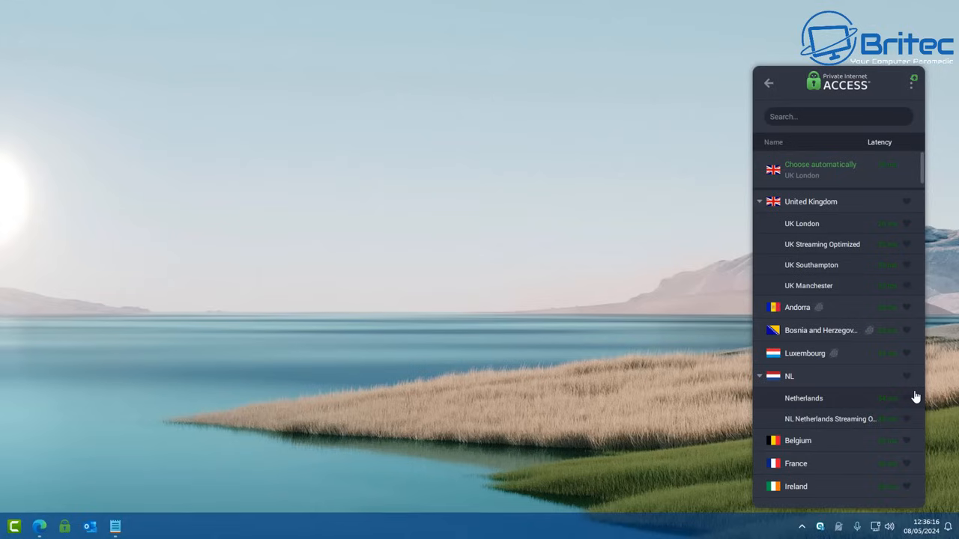
{"action": "mouse_move", "coordinate": [896, 396]}
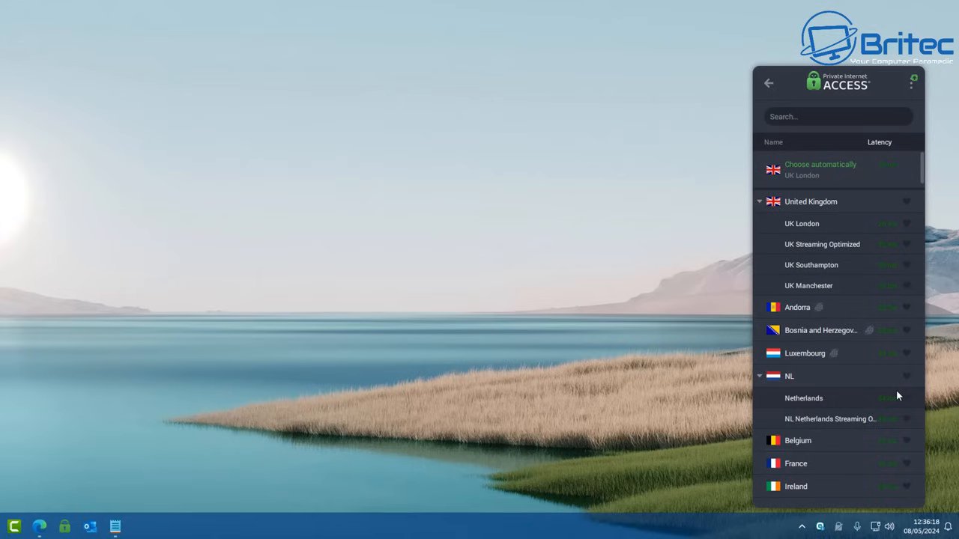
{"action": "scroll", "scroll_direction": "down", "scroll_amount": 3}
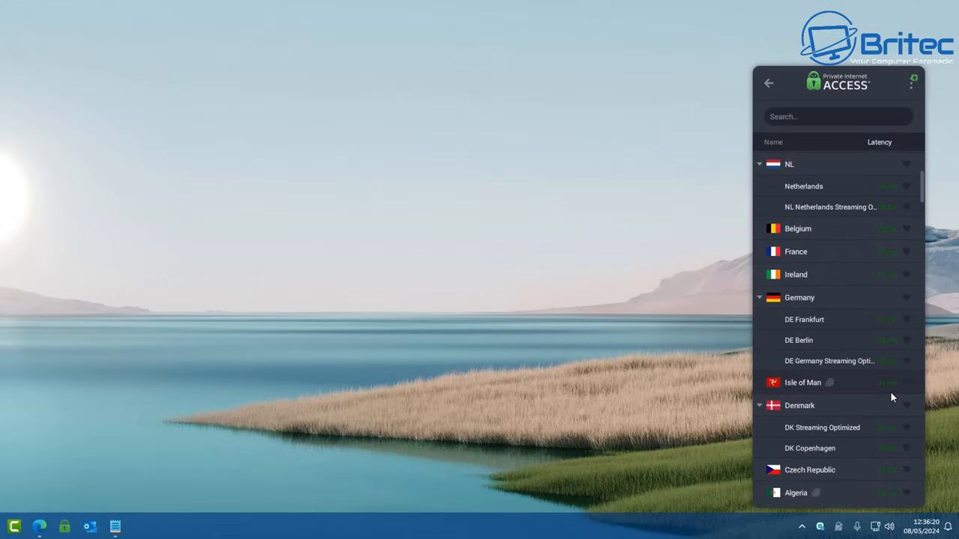
{"action": "mouse_move", "coordinate": [893, 397]}
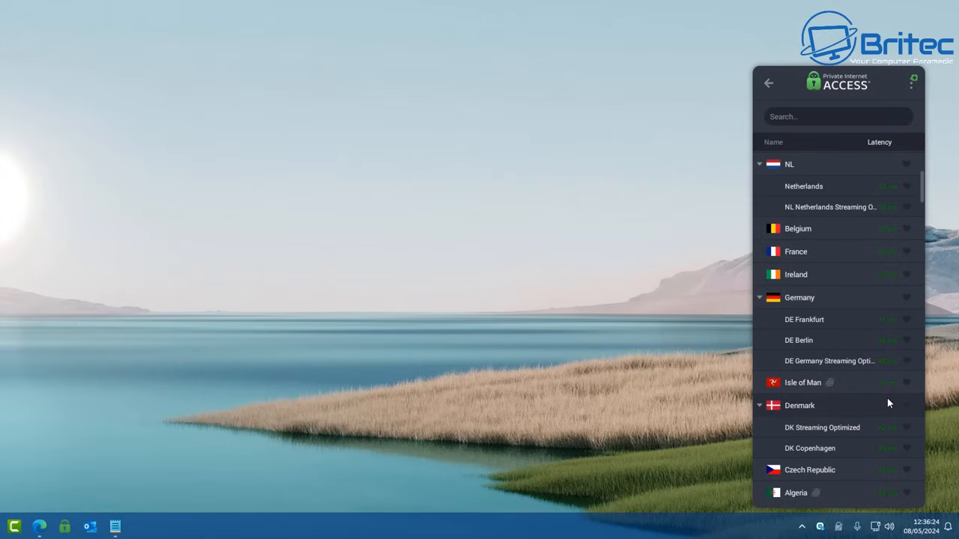
{"action": "scroll", "scroll_direction": "down", "scroll_amount": 3}
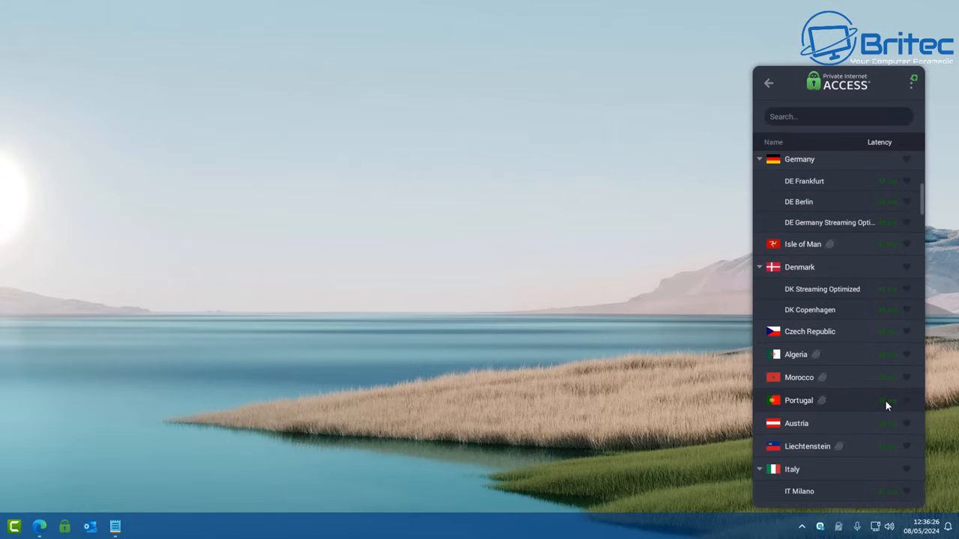
{"action": "mouse_move", "coordinate": [881, 411]}
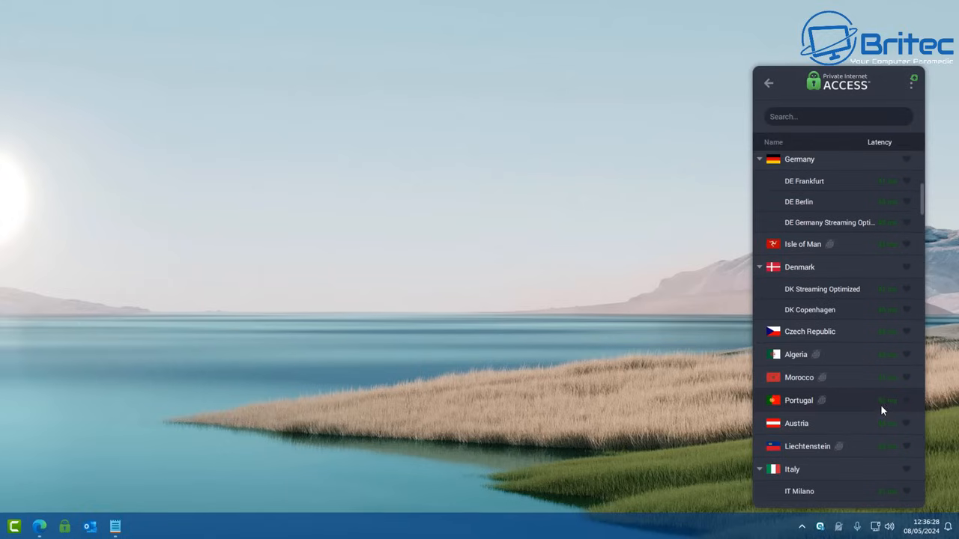
{"action": "scroll", "scroll_direction": "down", "scroll_amount": 3}
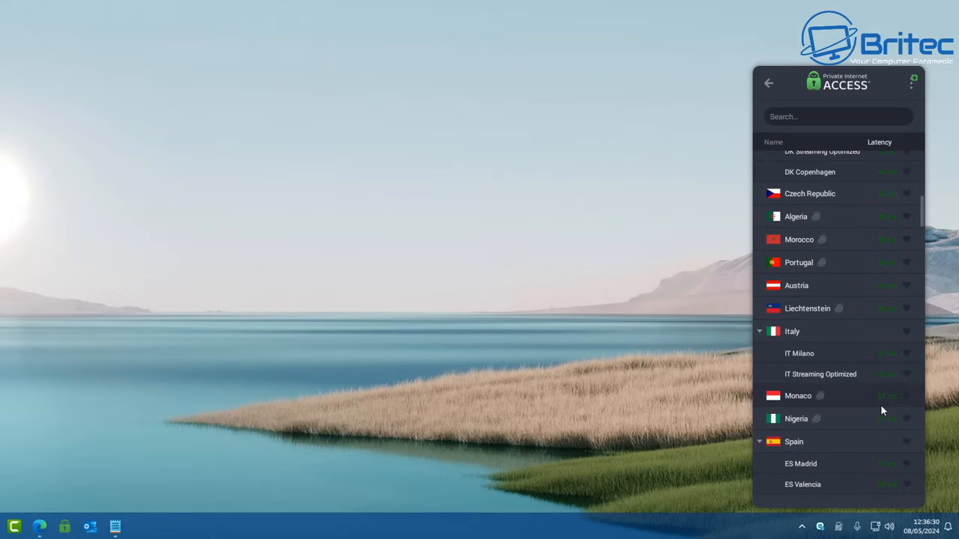
{"action": "scroll", "scroll_direction": "down", "scroll_amount": 3}
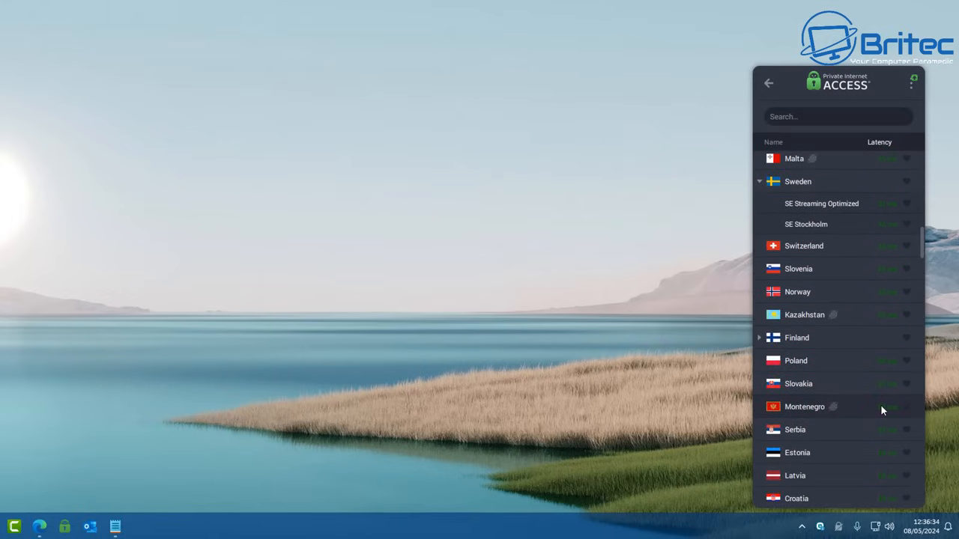
{"action": "scroll", "scroll_direction": "down", "scroll_amount": 3}
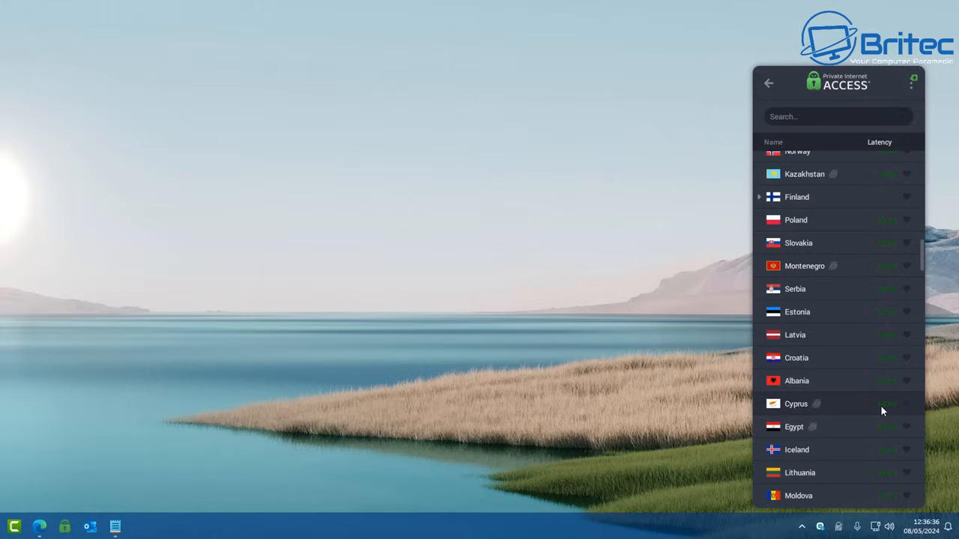
{"action": "scroll", "scroll_direction": "down", "scroll_amount": 3}
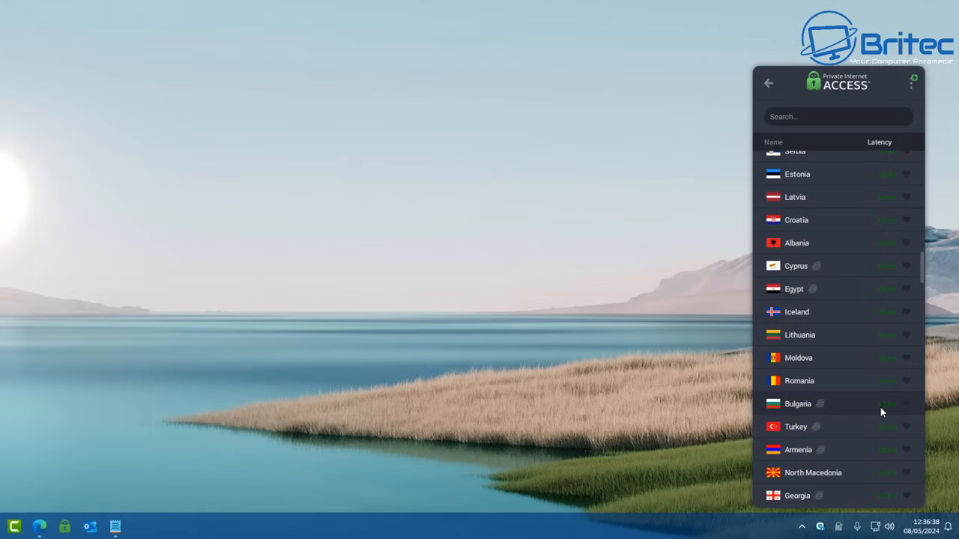
{"action": "scroll", "scroll_direction": "down", "scroll_amount": 3}
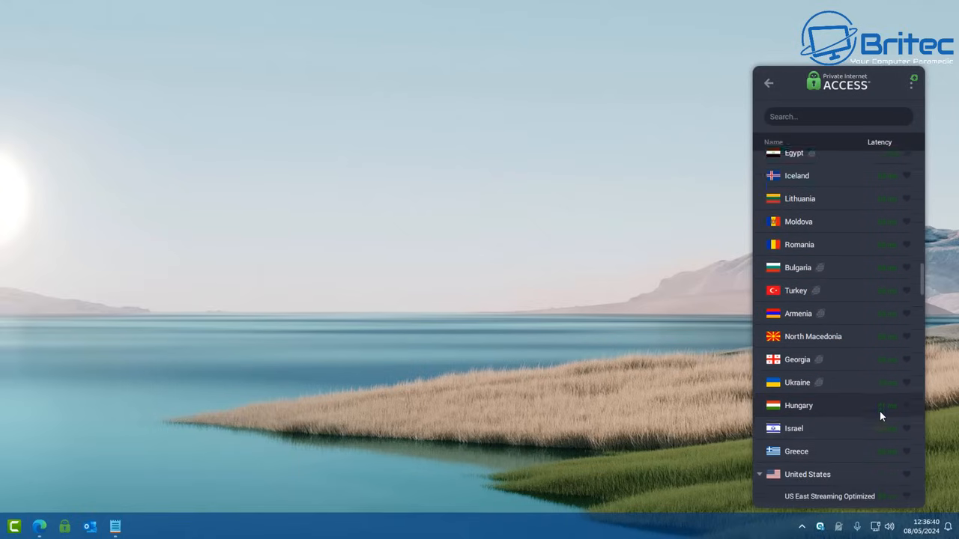
{"action": "scroll", "scroll_direction": "down", "scroll_amount": 3}
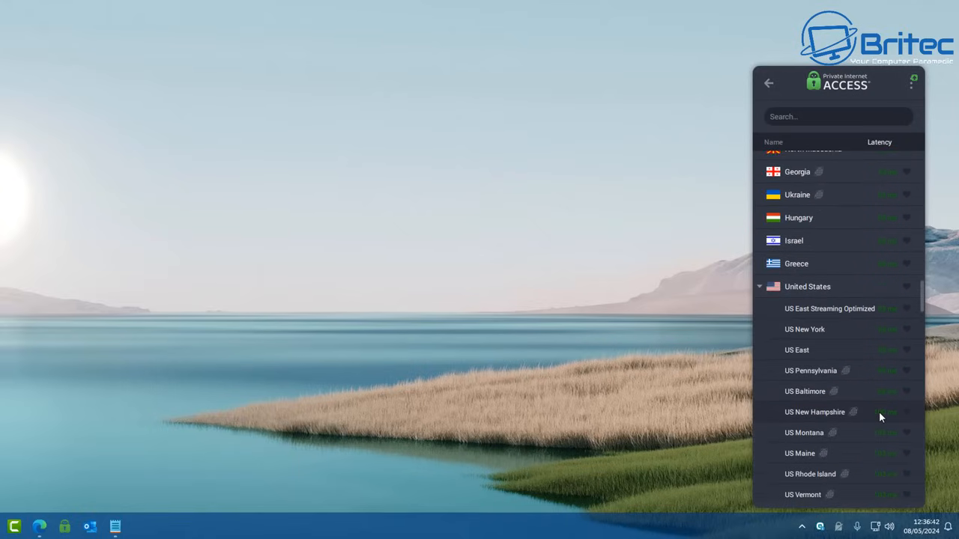
{"action": "scroll", "scroll_direction": "down", "scroll_amount": 3}
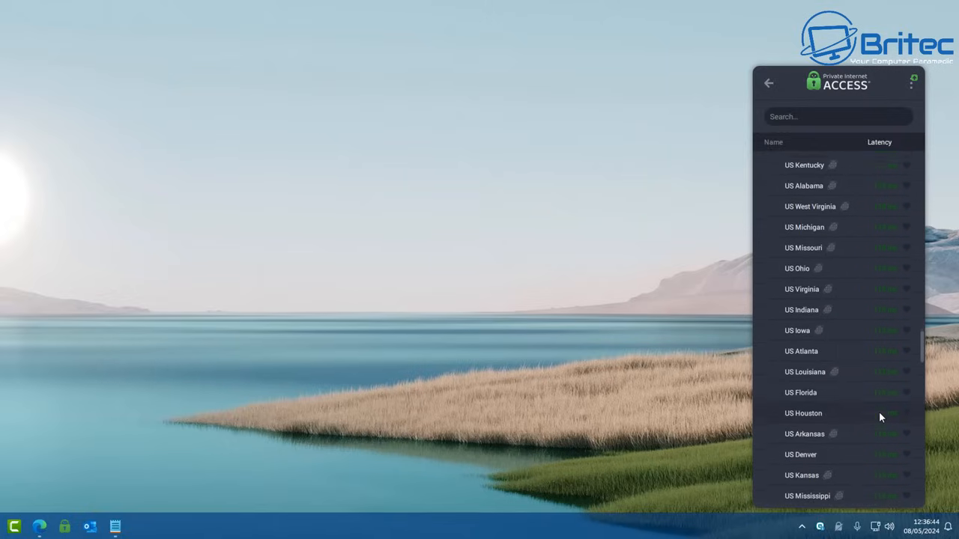
{"action": "scroll", "scroll_direction": "down", "scroll_amount": 3}
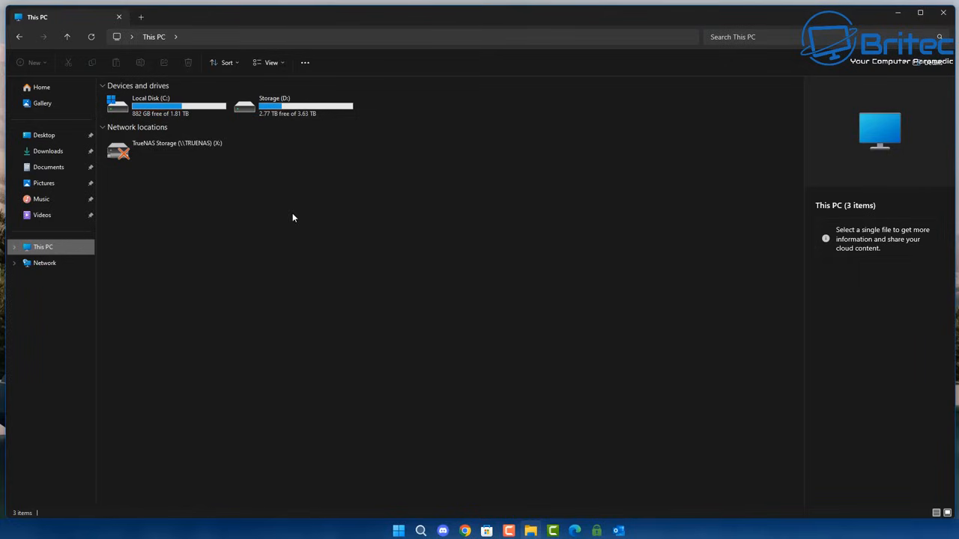
Expand Network in the navigation pane to reveal the OfficeNAS device
{"action": "left_click", "coordinate": [15, 263]}
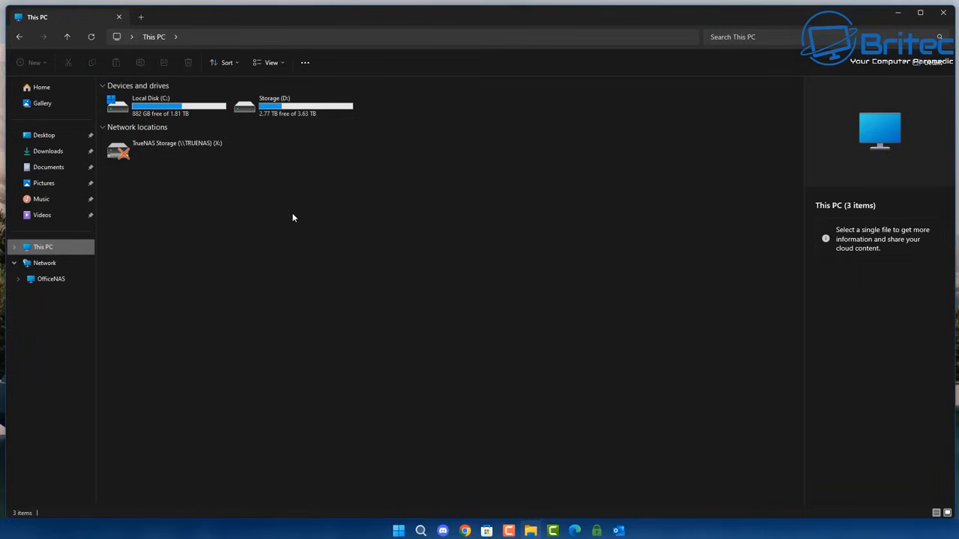